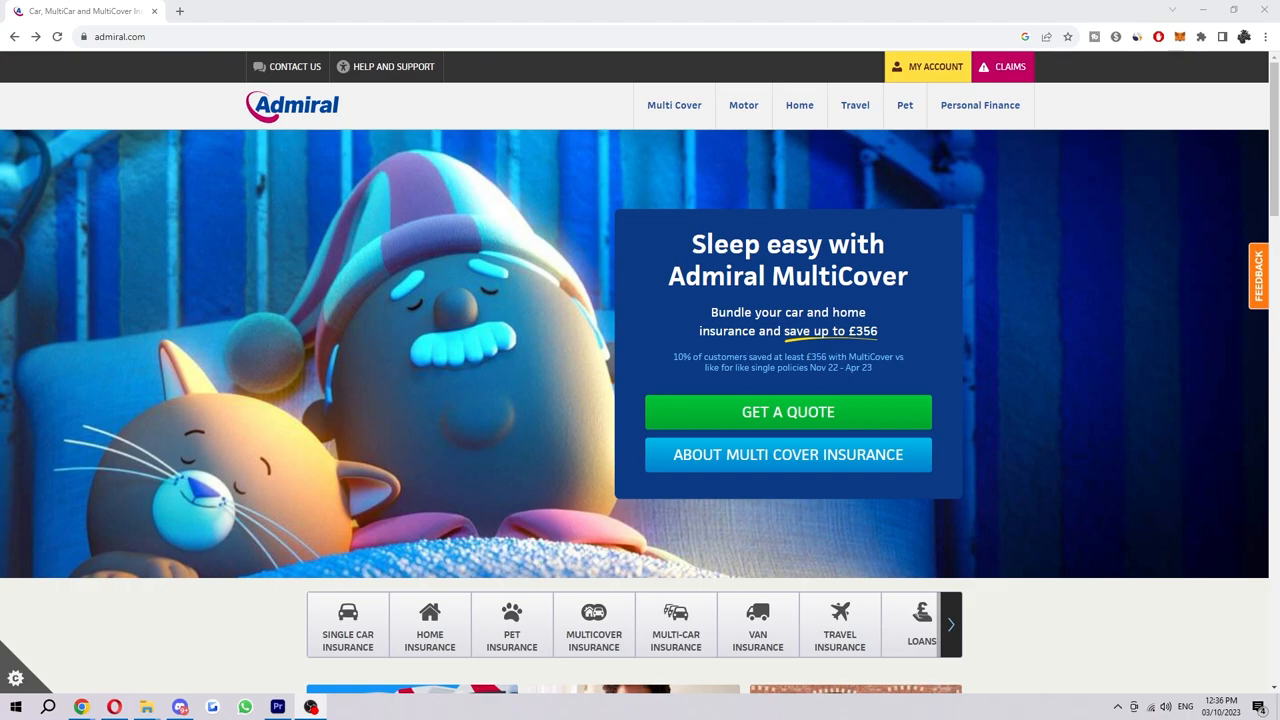
mouse_move(1080, 548)
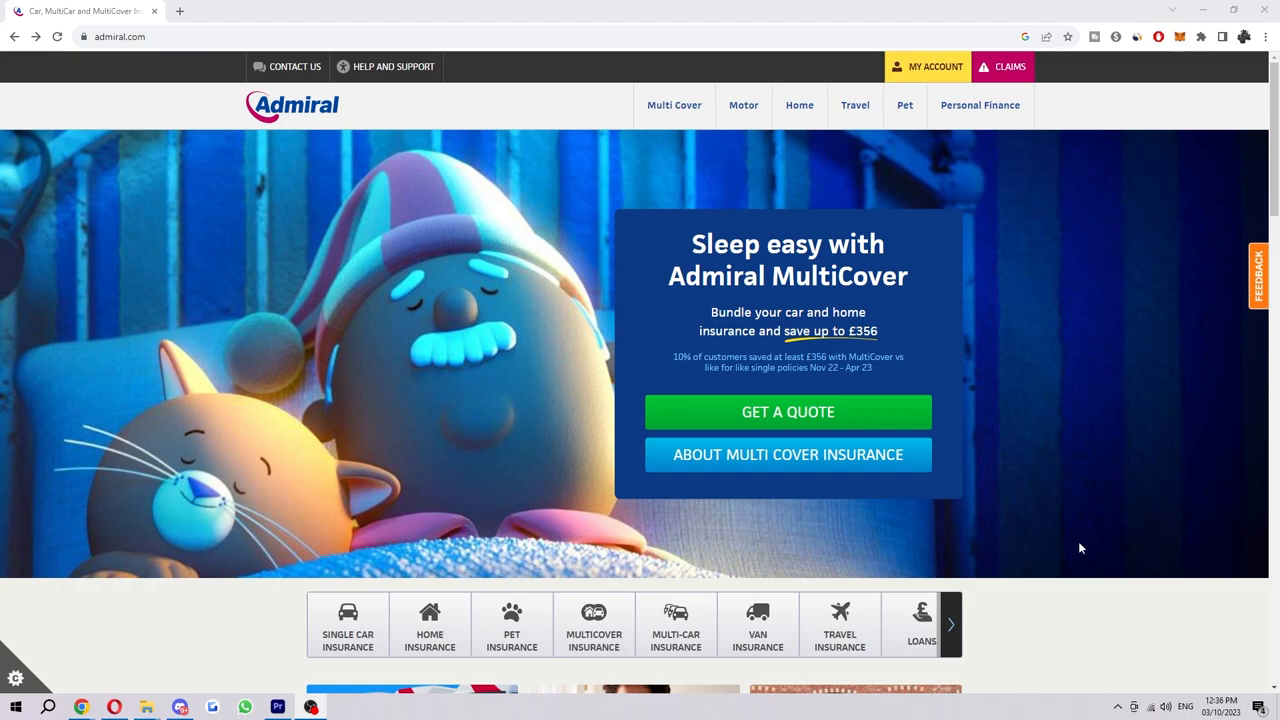
mouse_move(460, 302)
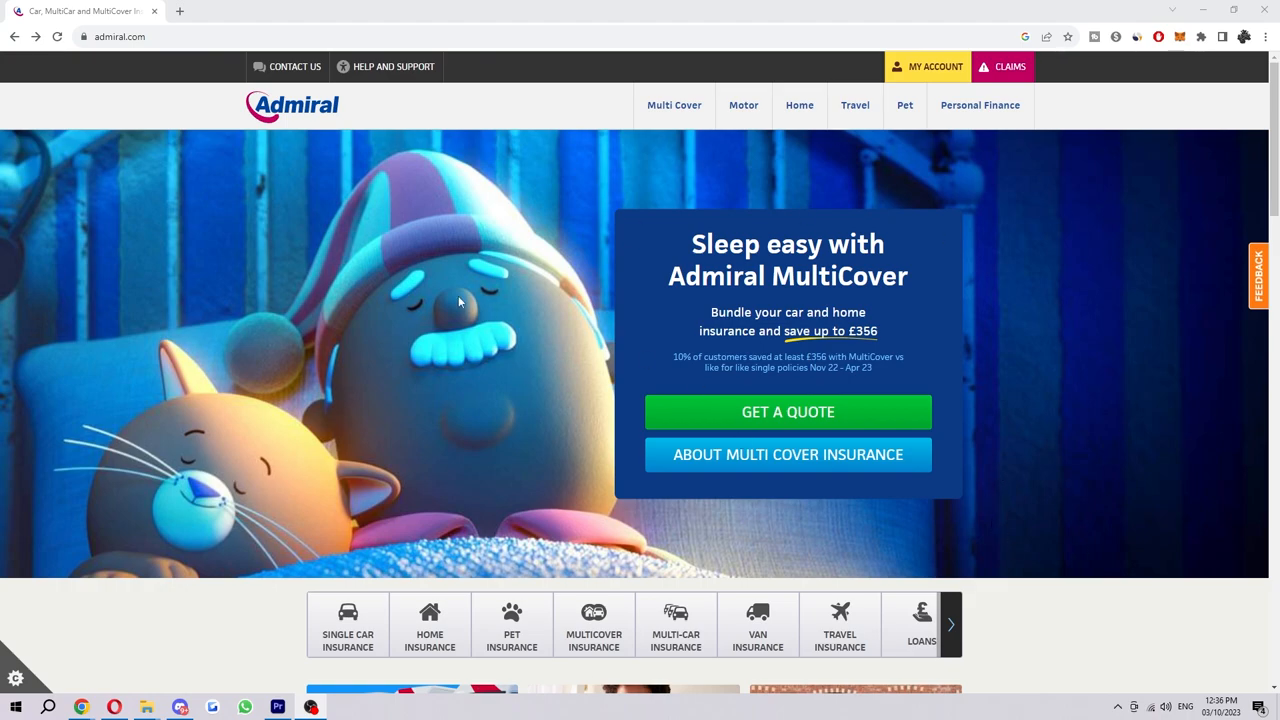
mouse_move(294, 66)
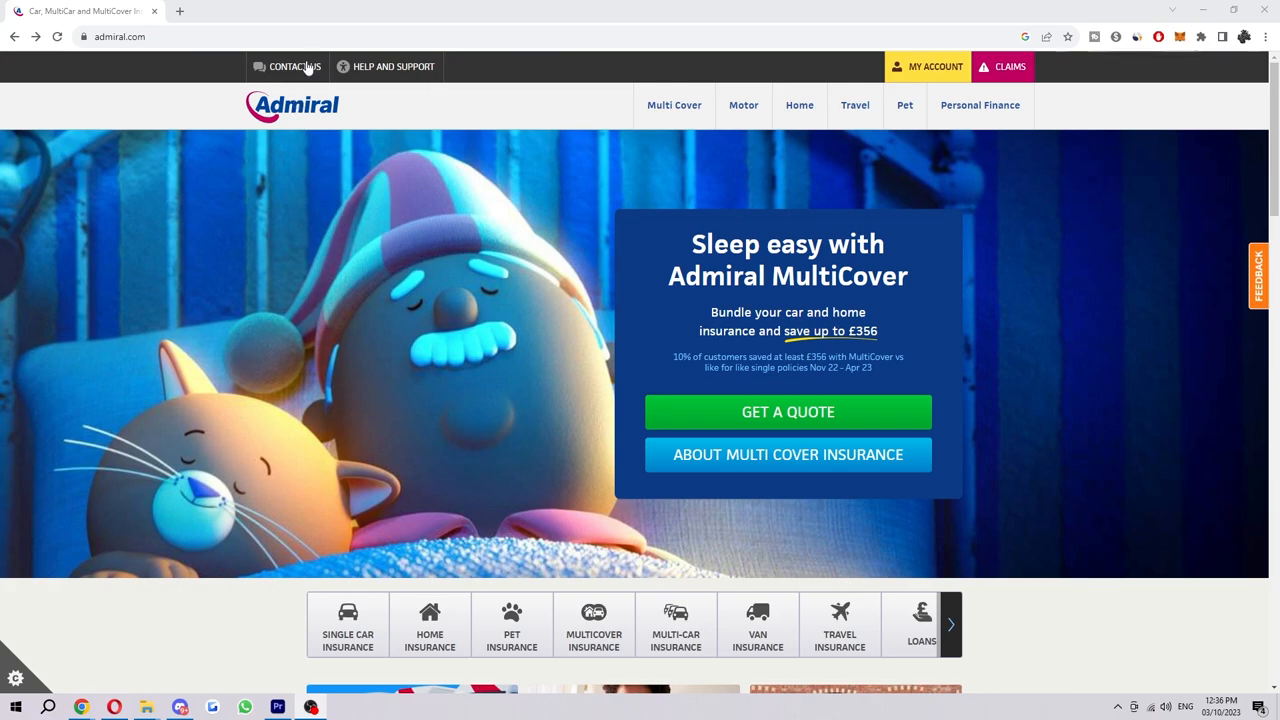
mouse_move(294, 66)
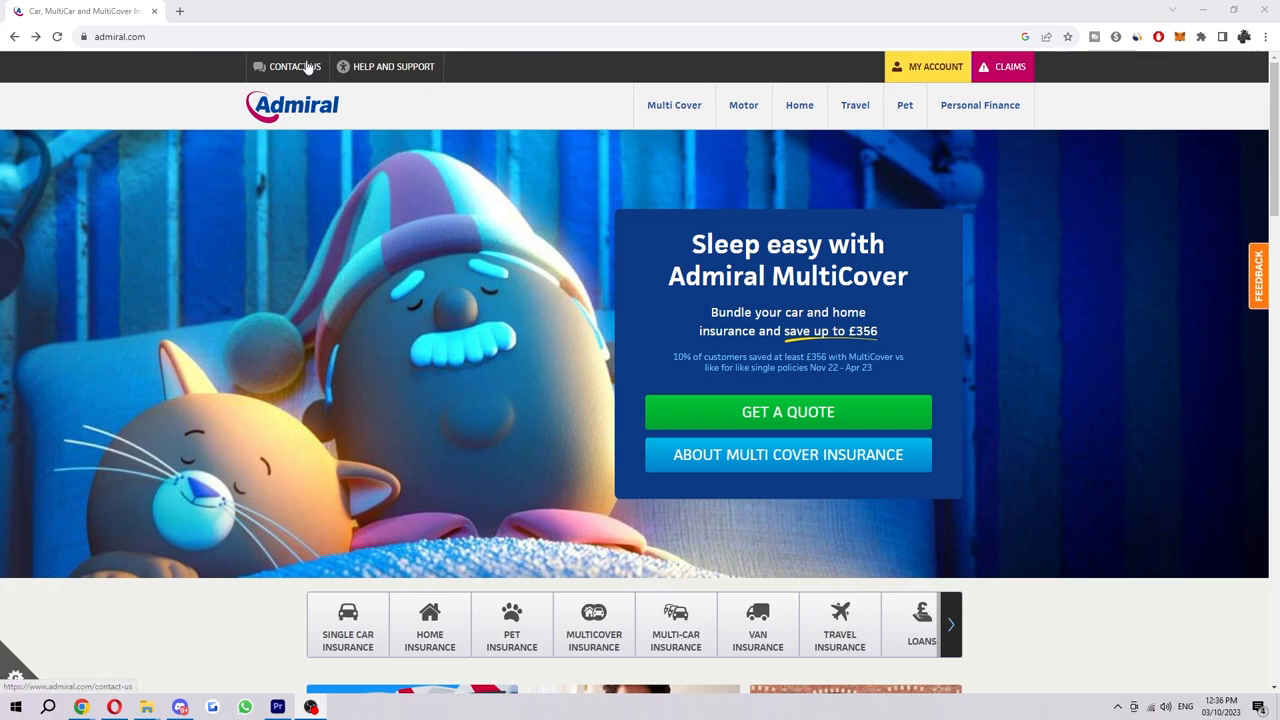
Reach the Contact Us page and choose the Motor insurance category
click(294, 66)
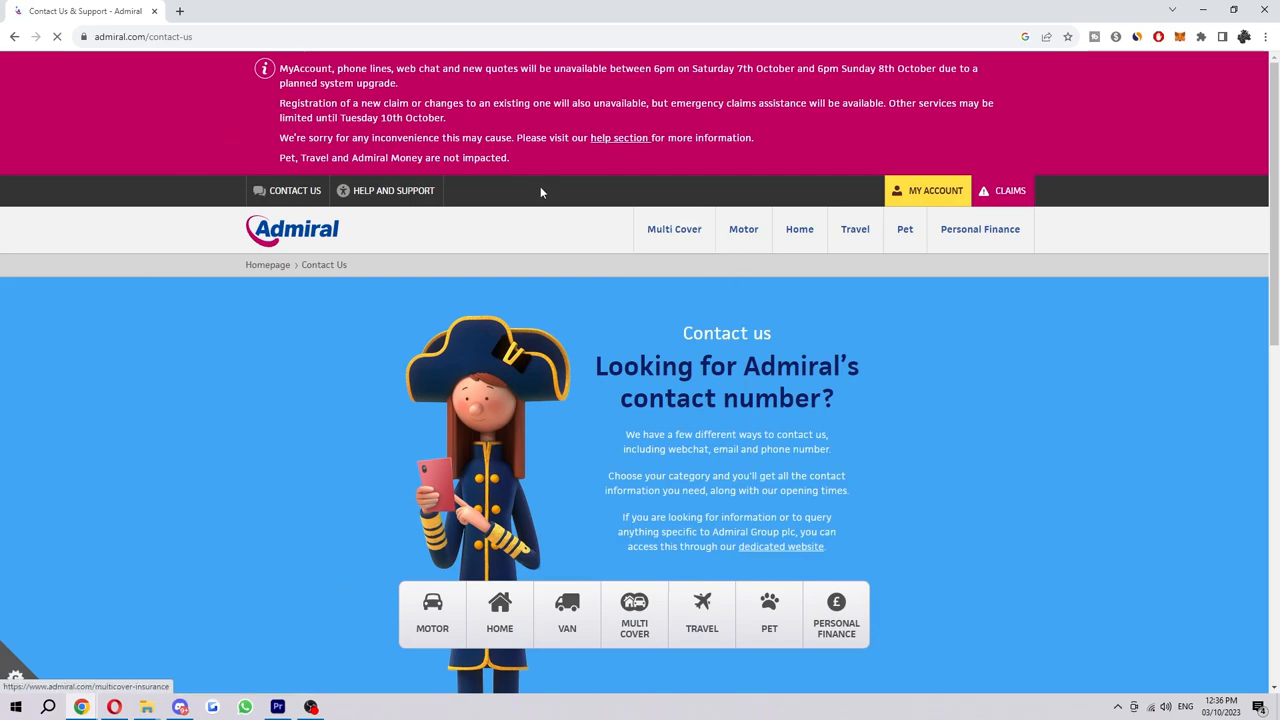
scroll(down, 3)
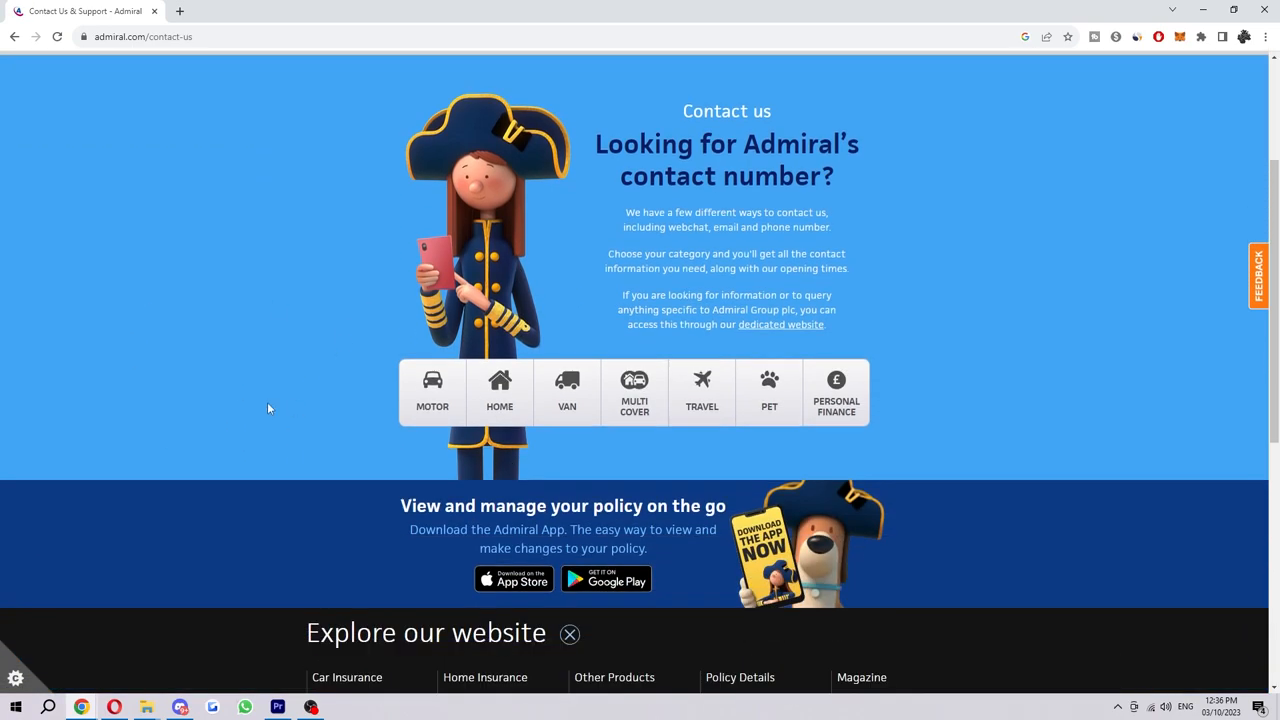
mouse_move(478, 336)
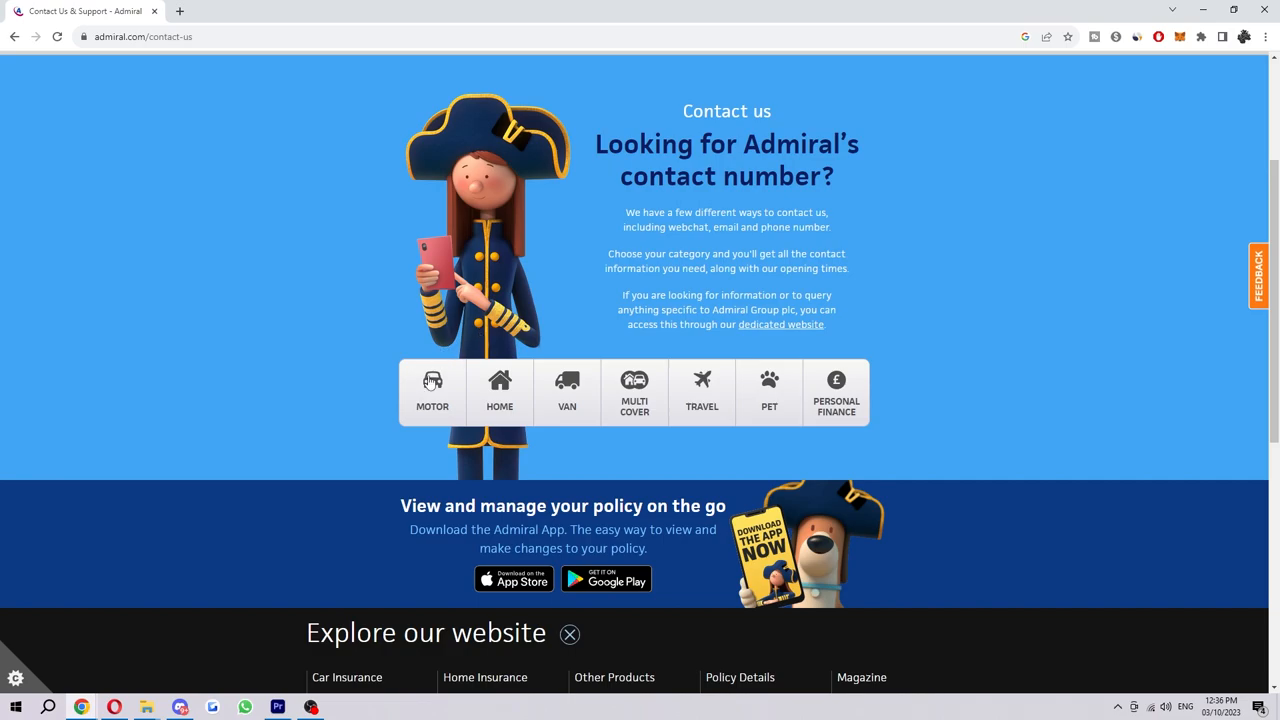
click(432, 390)
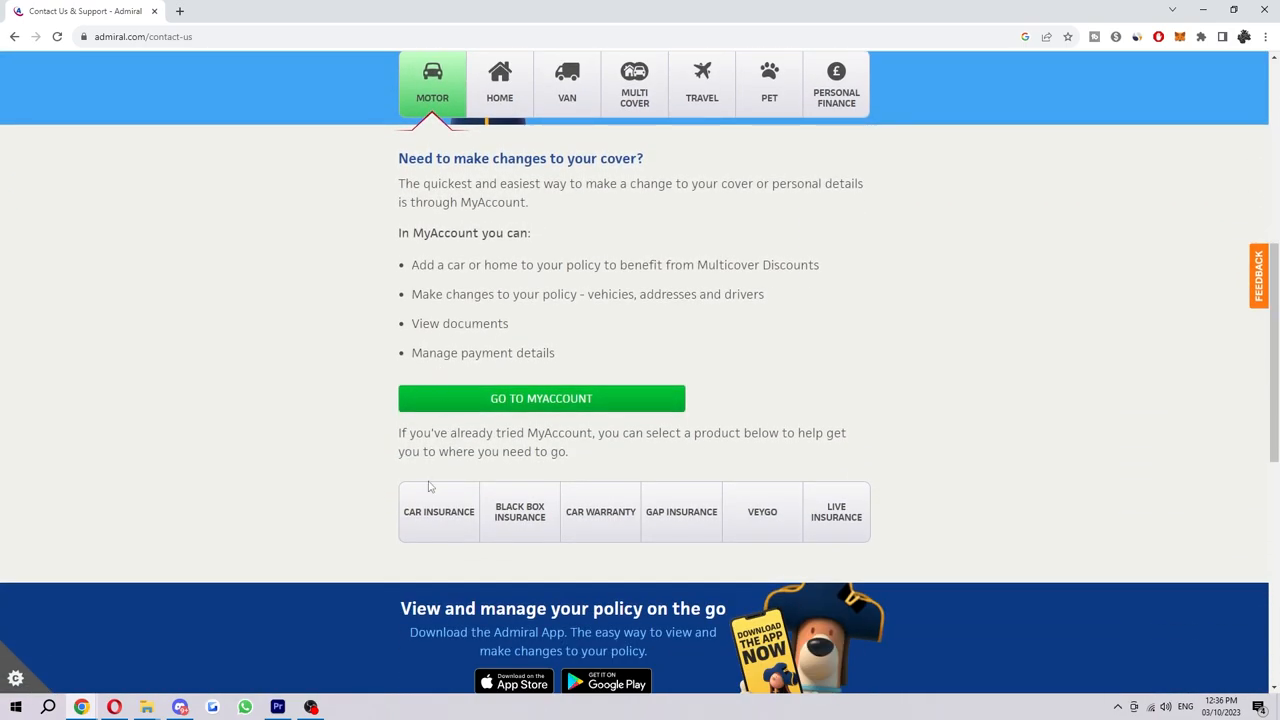
Start the Car Insurance A.V.A. chat and ask it about 'Update My Policy'
click(438, 512)
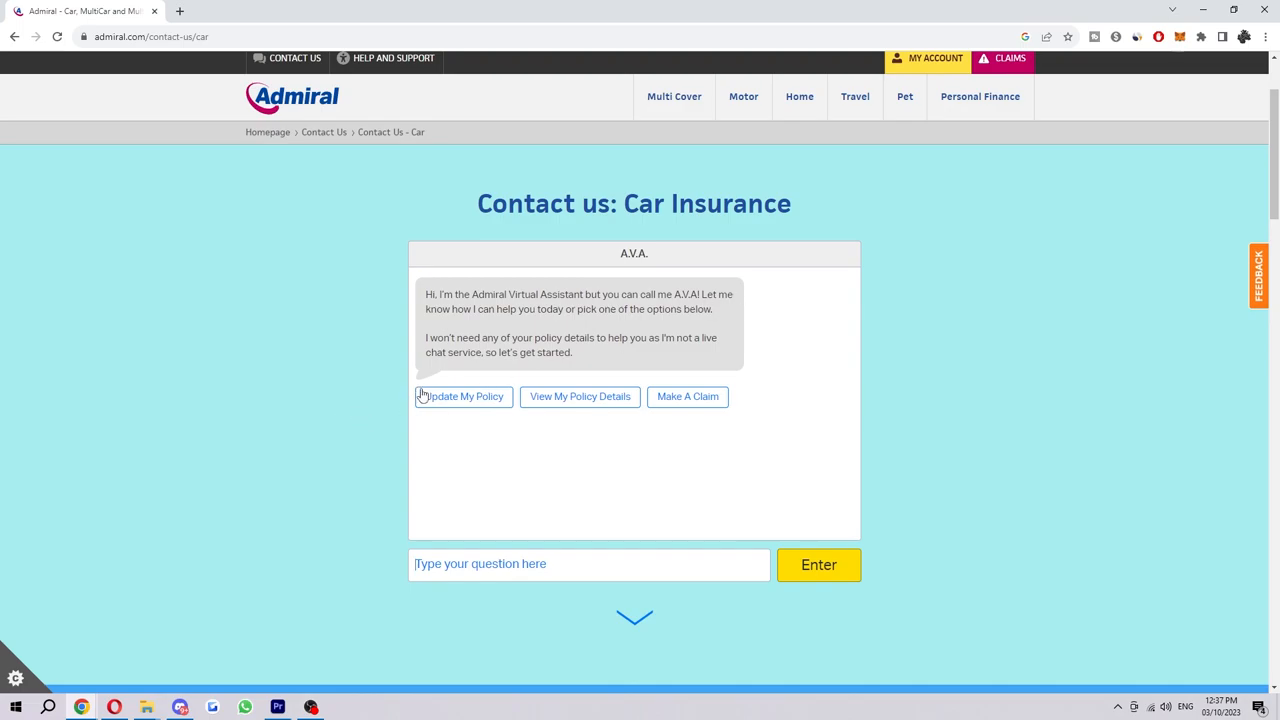
mouse_move(472, 408)
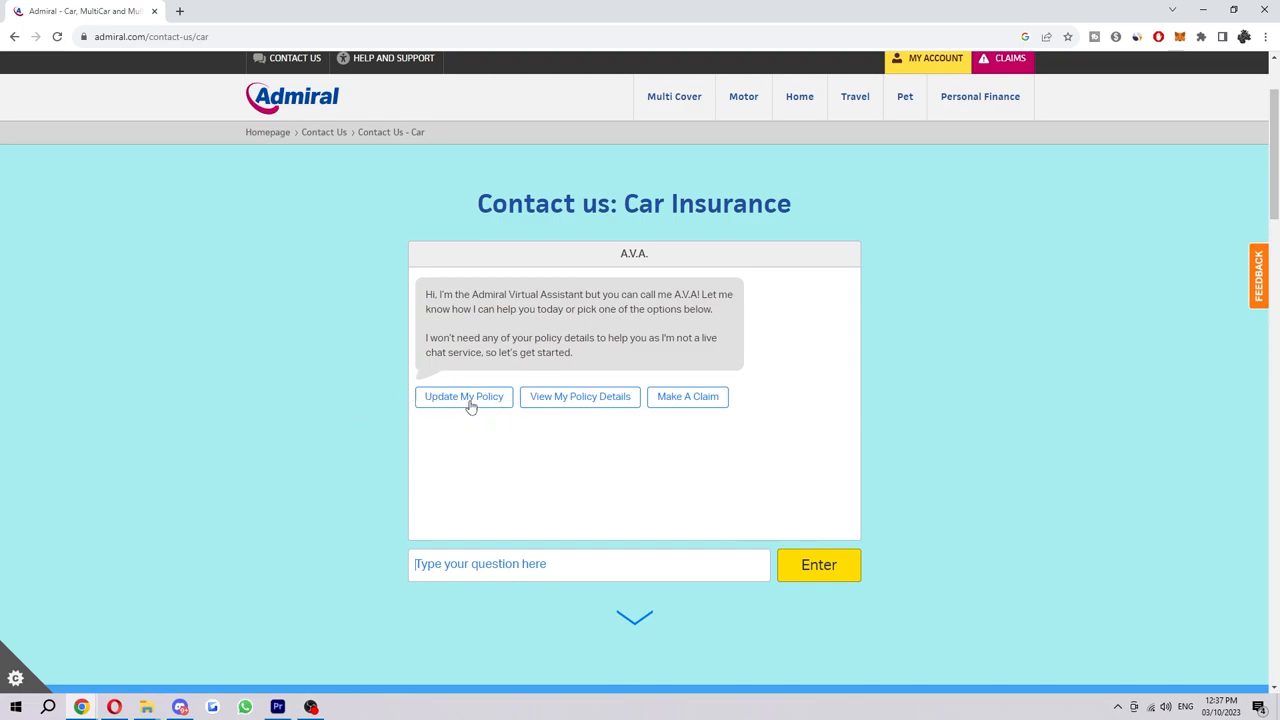
click(464, 396)
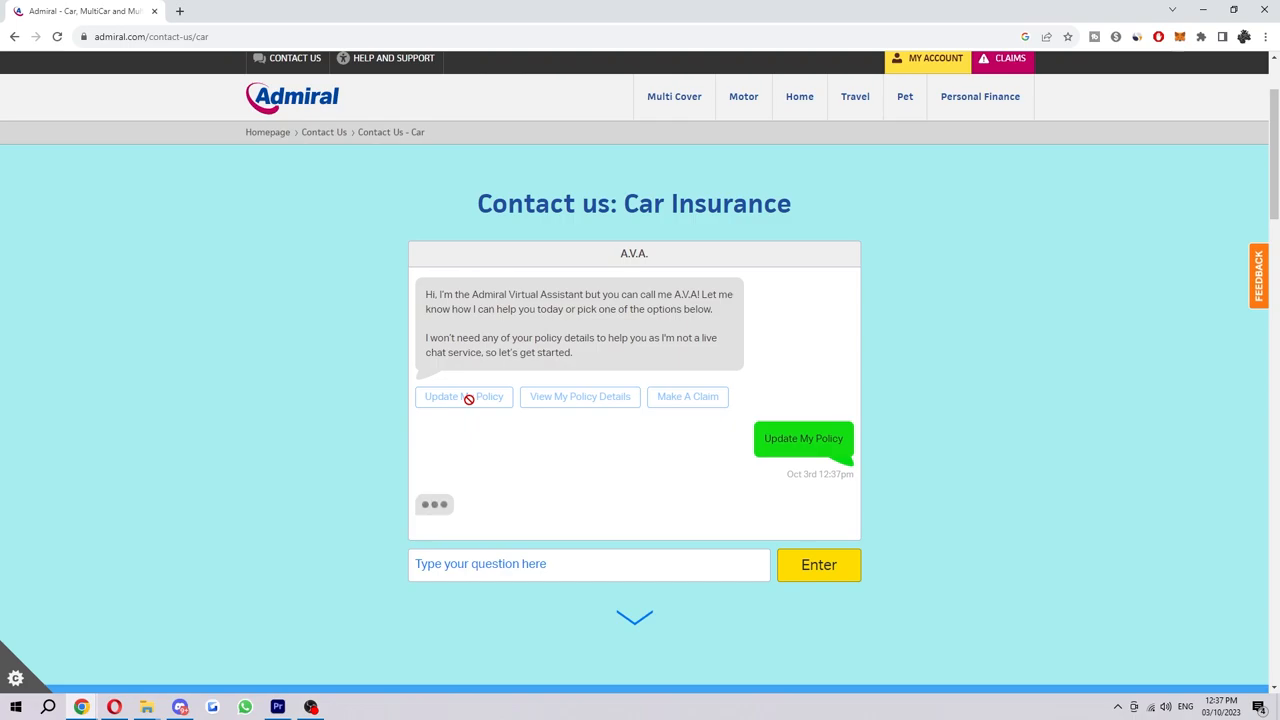
click(464, 396)
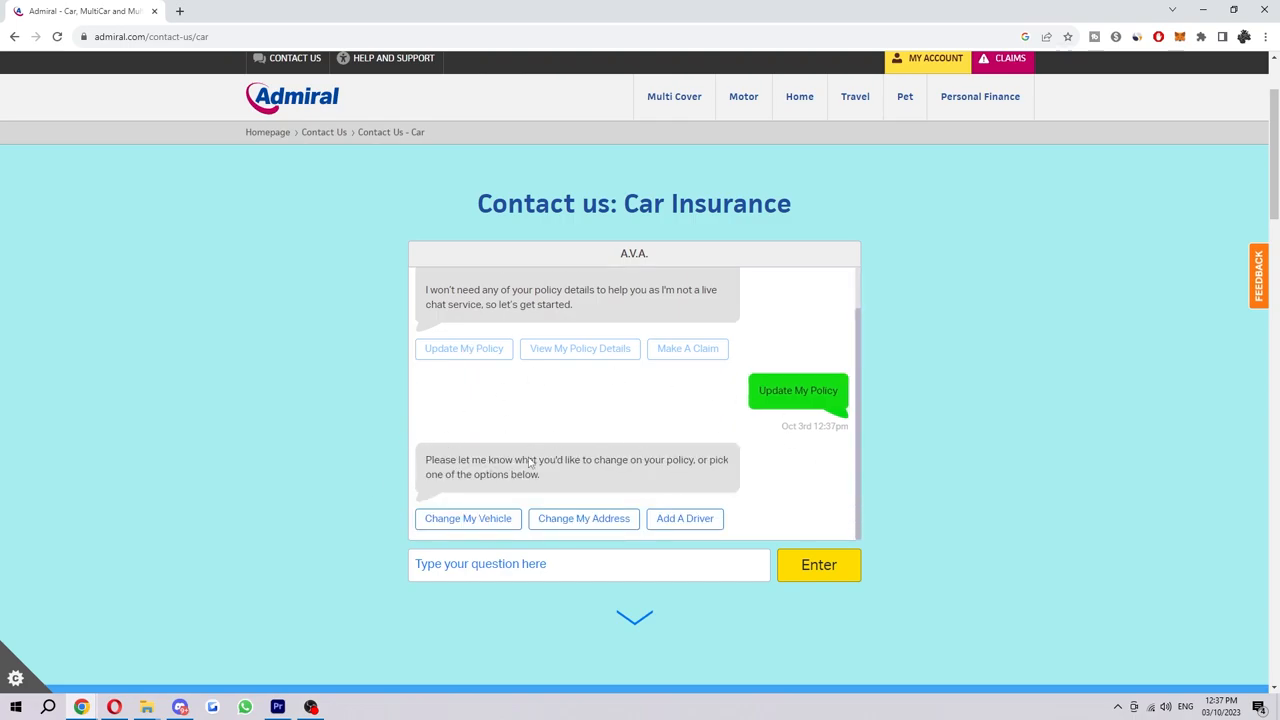
mouse_move(688, 520)
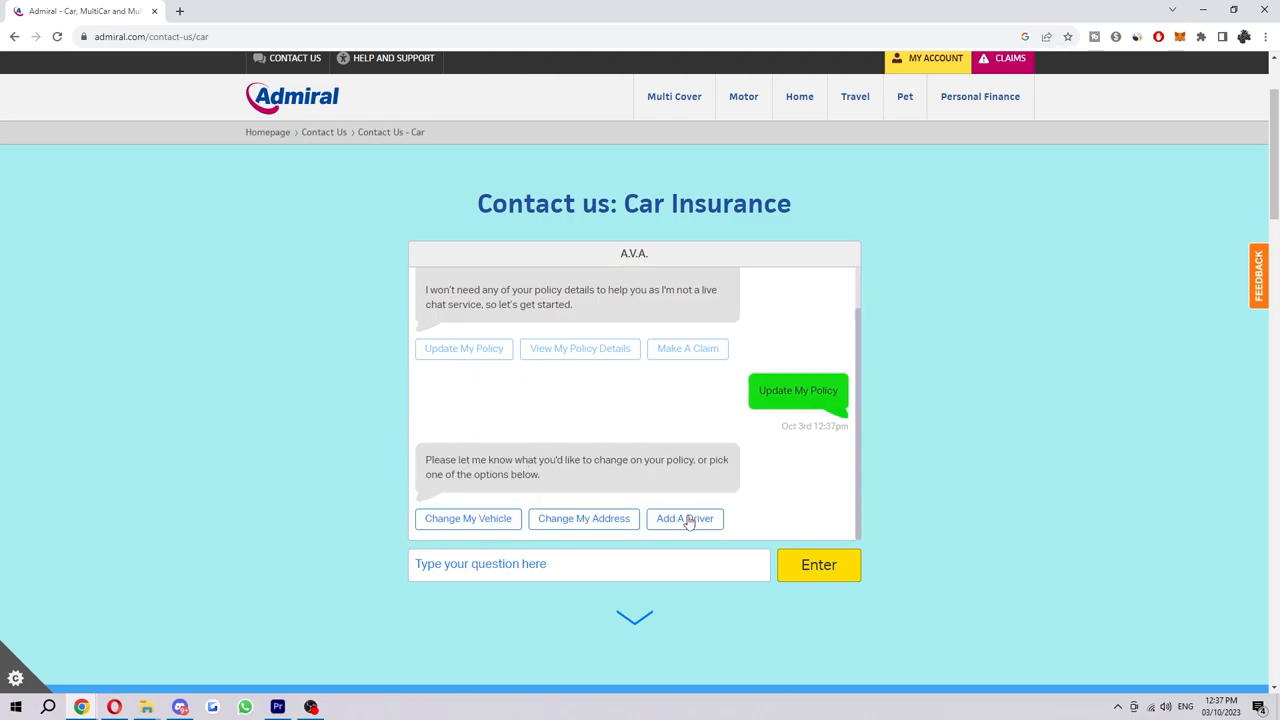
Ask the assistant to 'Add A Driver' and follow 'Go To MyAccount' to the login page
click(684, 518)
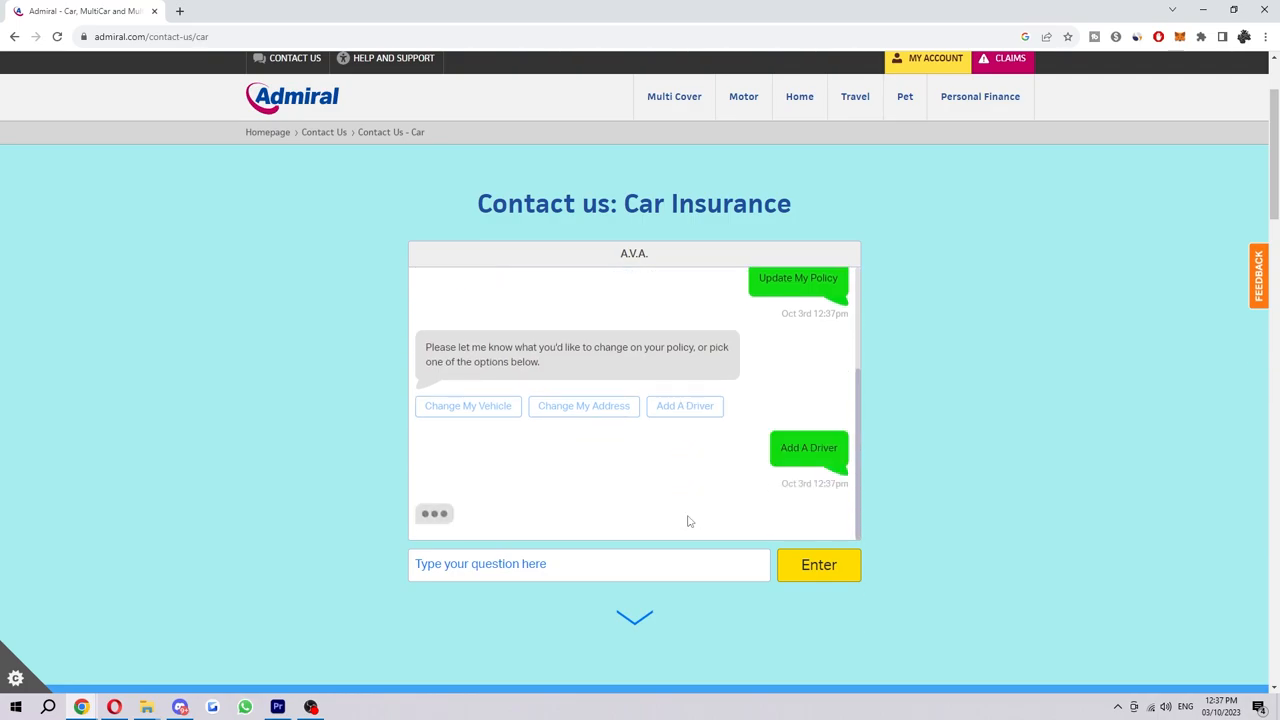
click(684, 404)
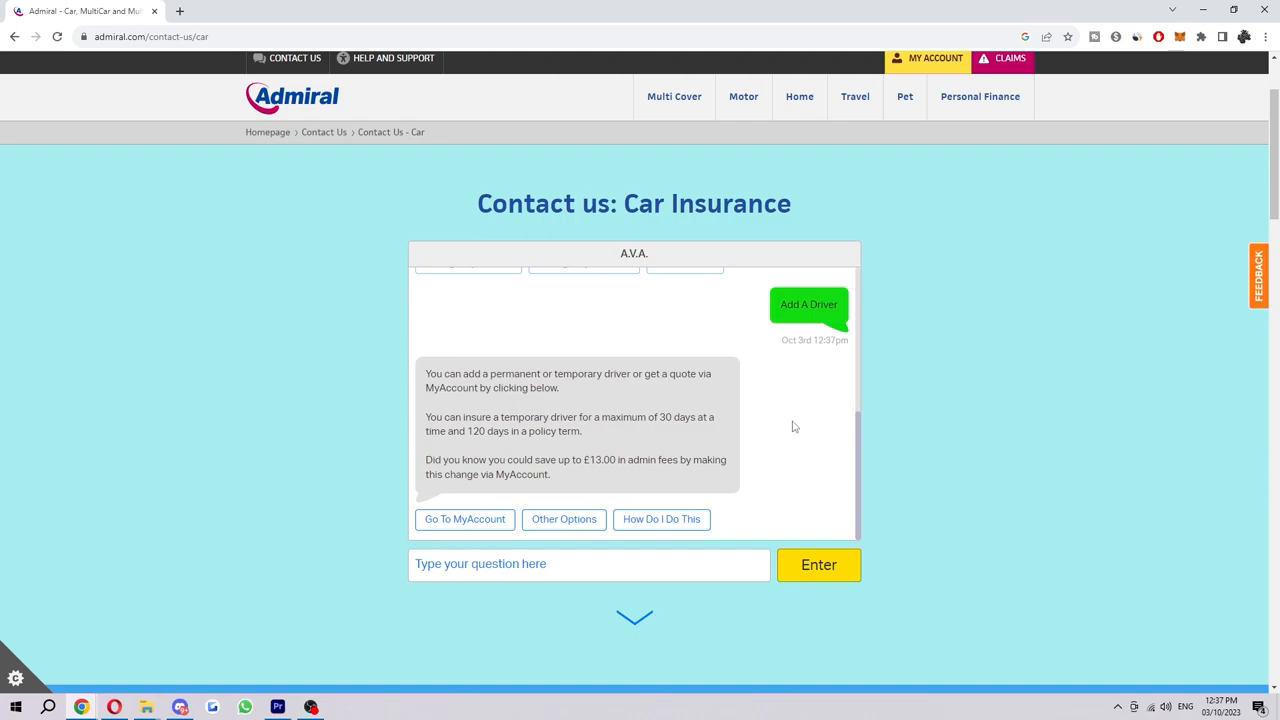
mouse_move(600, 406)
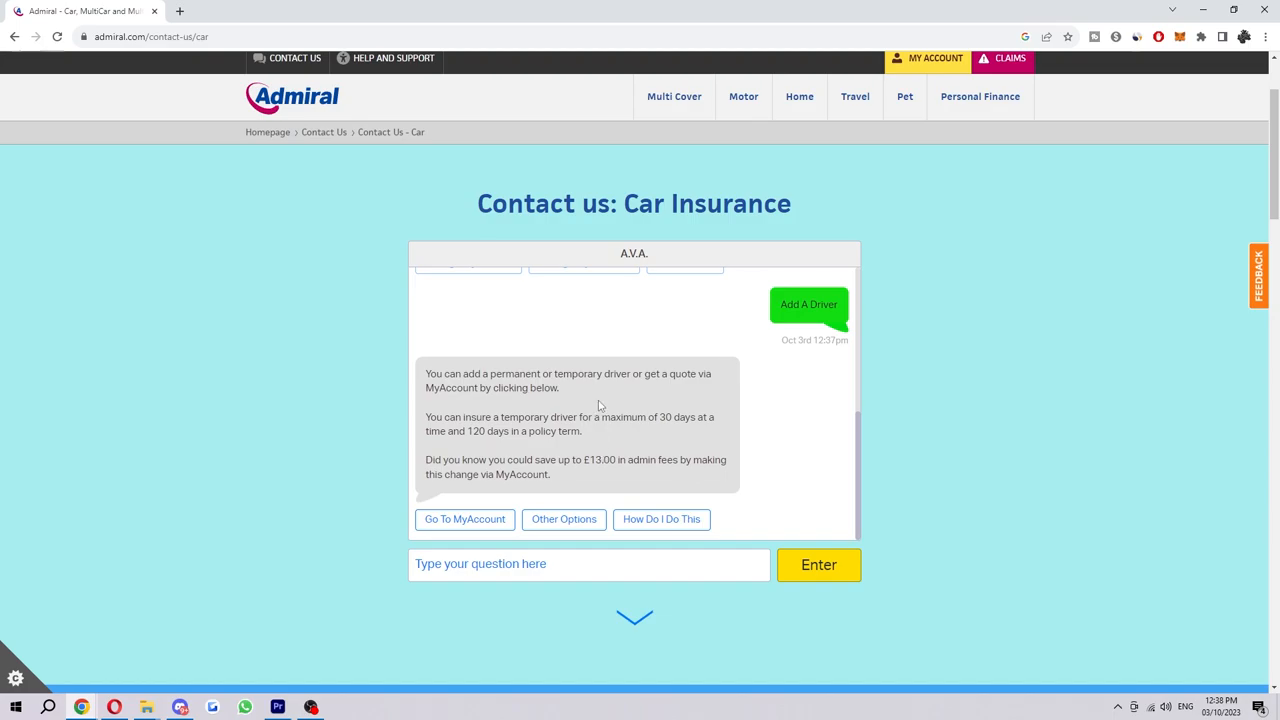
mouse_move(604, 406)
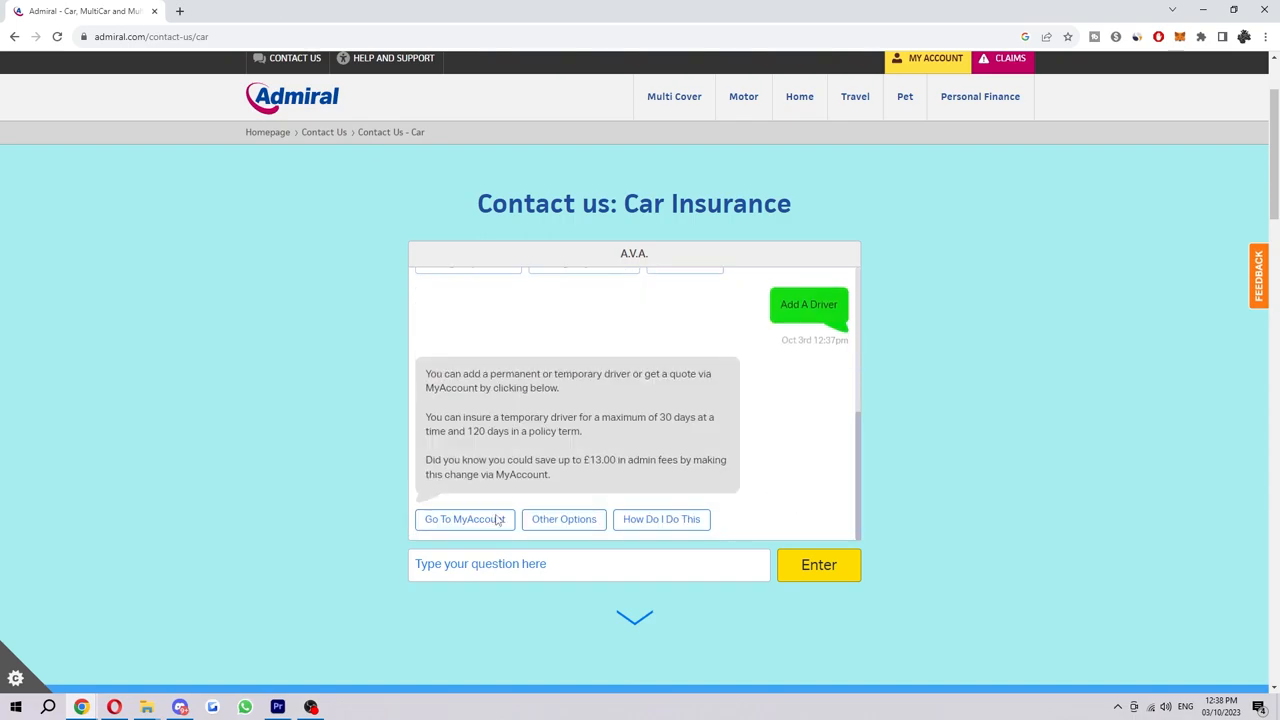
click(464, 520)
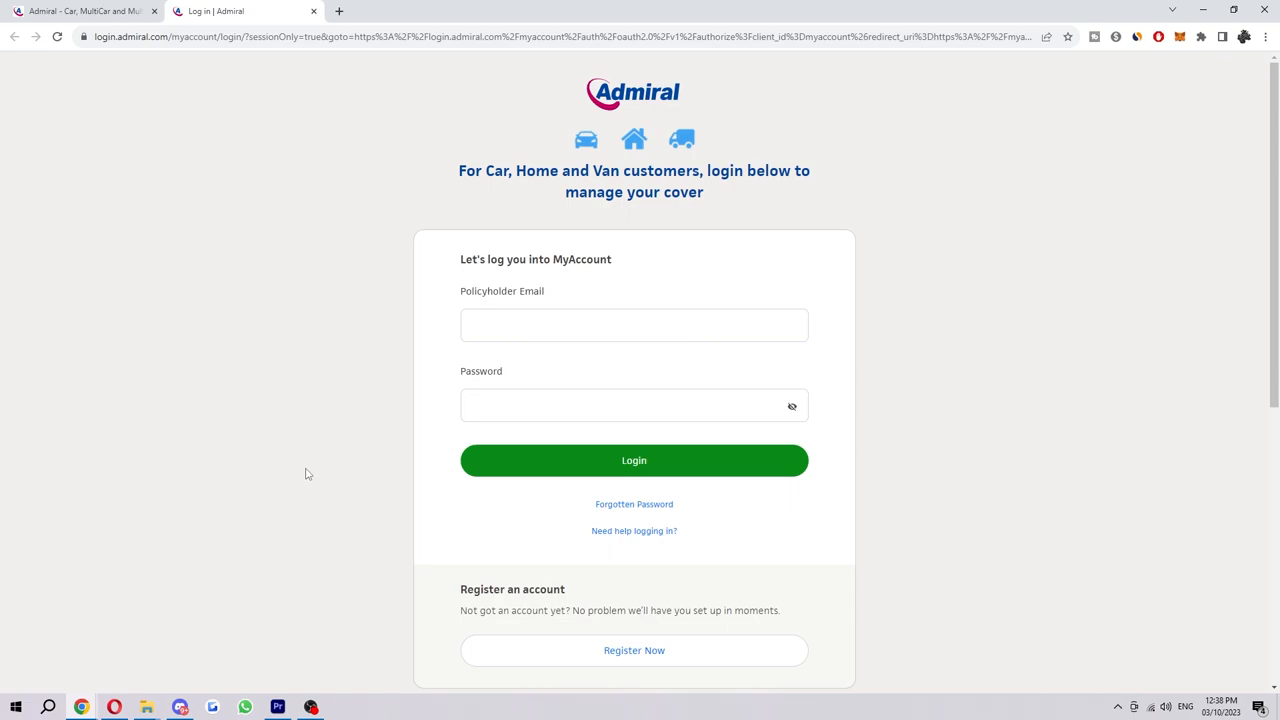